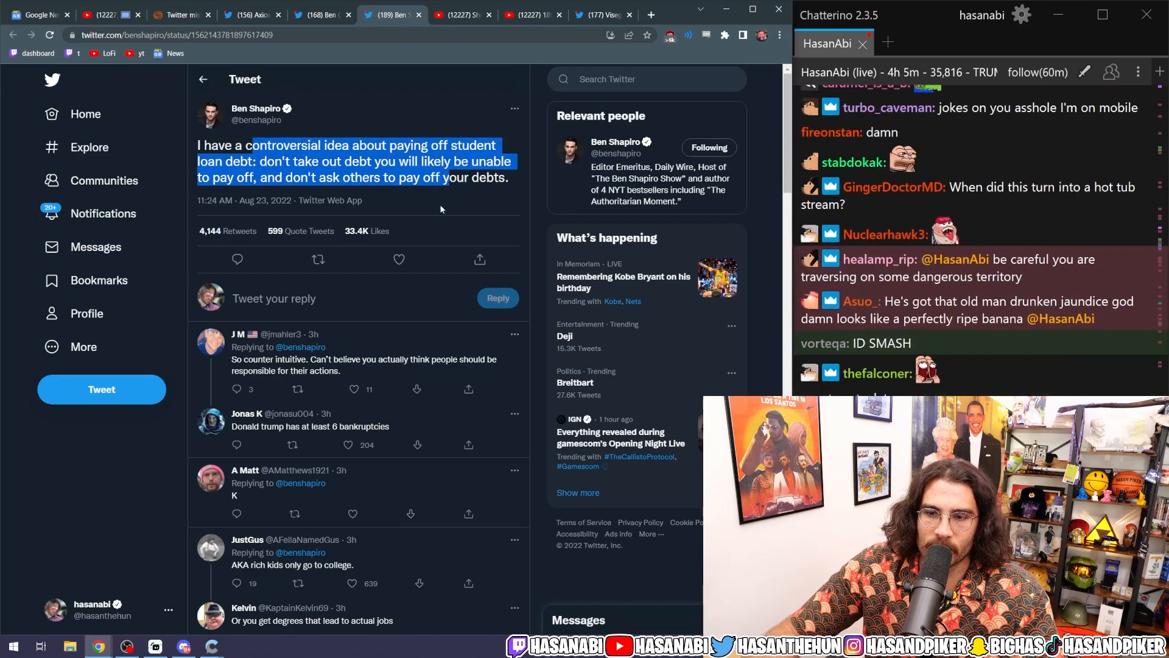
Step: Switch to the ProPublica tab showing forgiven PPP loans for Bentkey Ventures, LLC
left_click(606, 14)
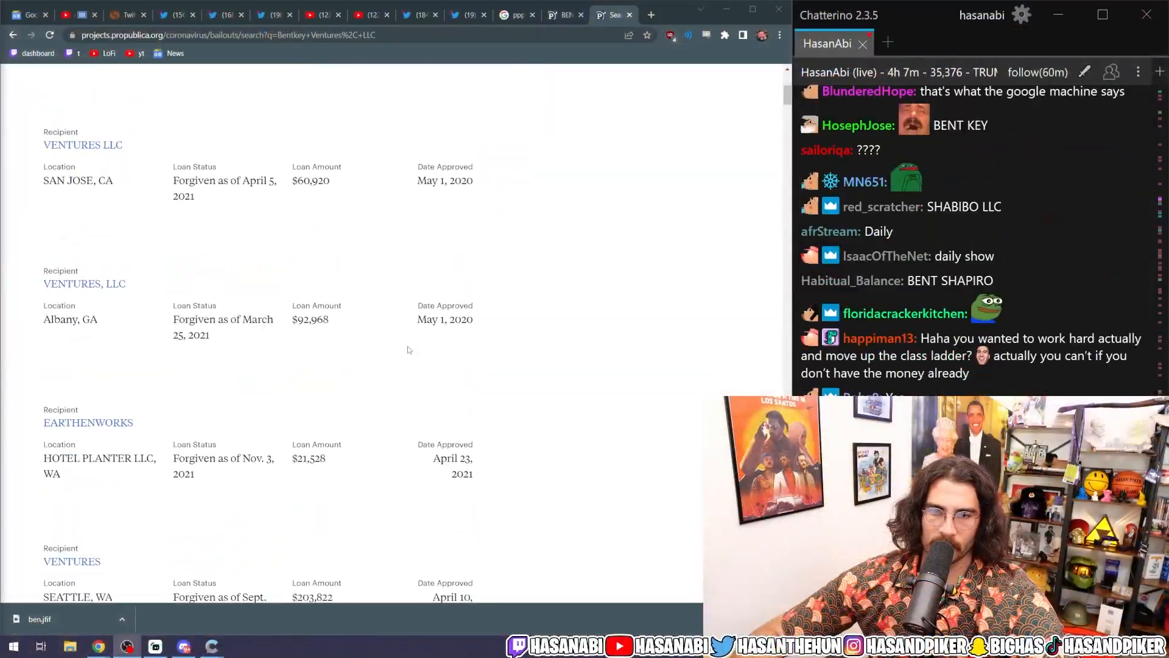
Step: Revisit the search results on the Daily Wire's owner and scroll through them
left_click(608, 15)
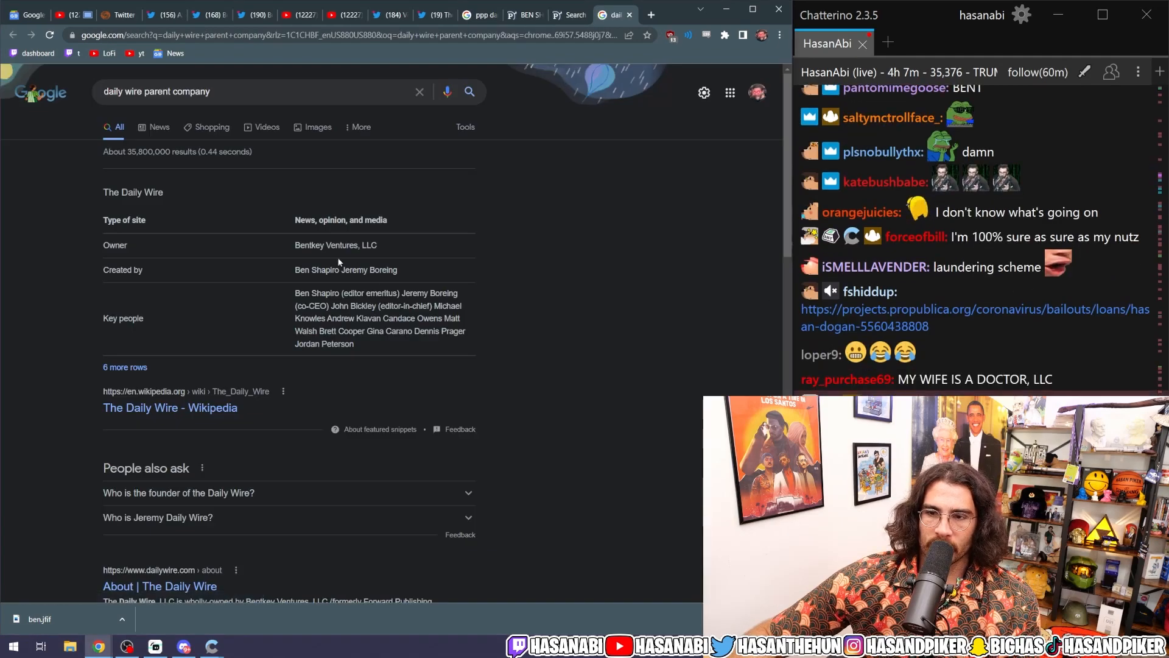
scroll("down", 3)
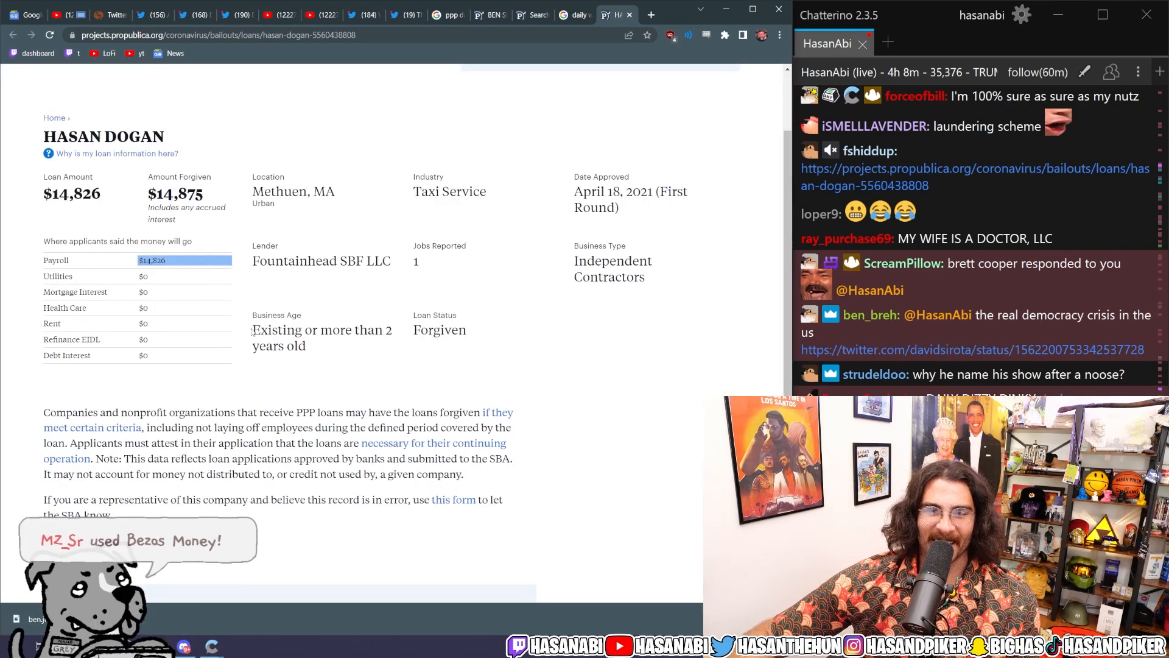
double_click(292, 191)
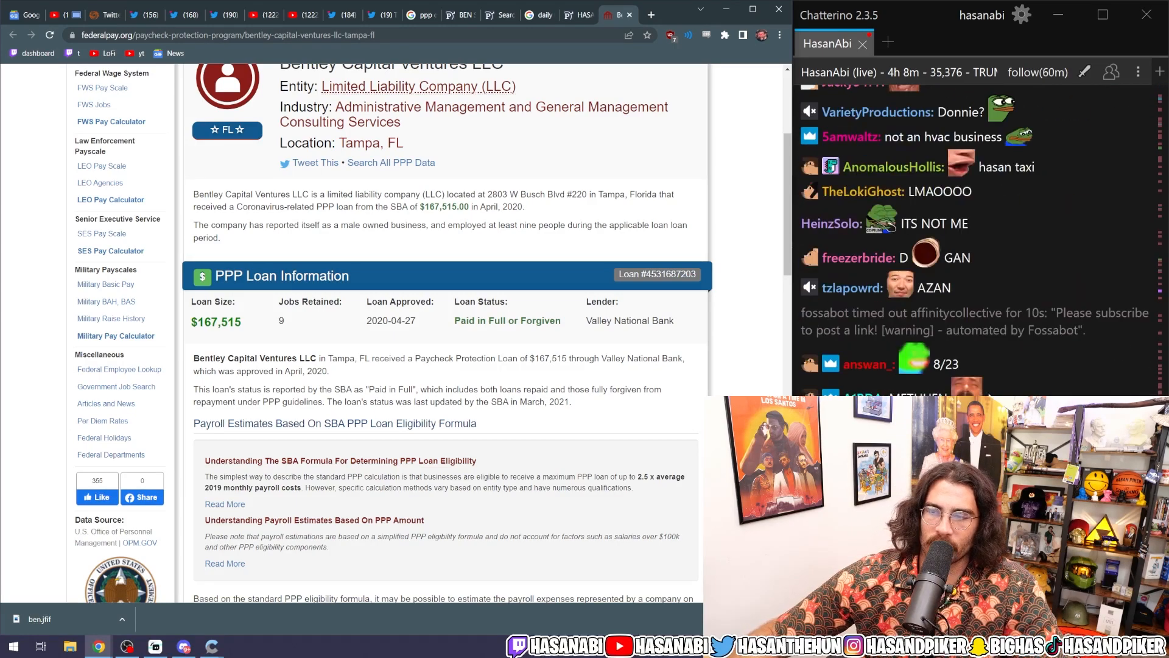
scroll("up", 3)
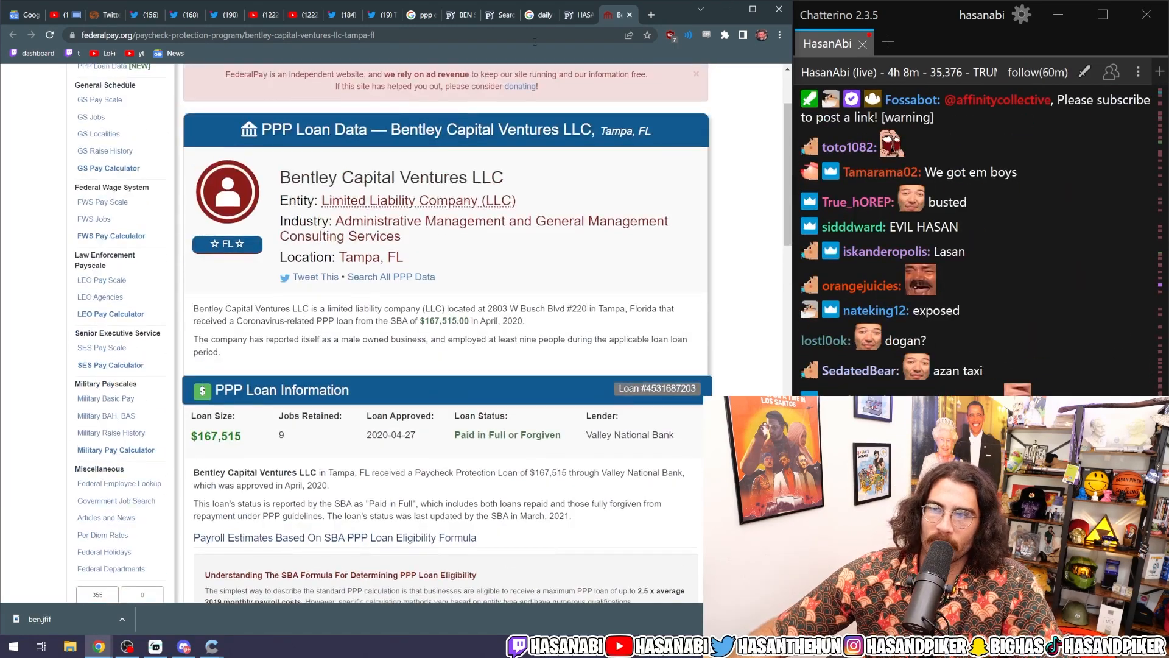
left_click(579, 14)
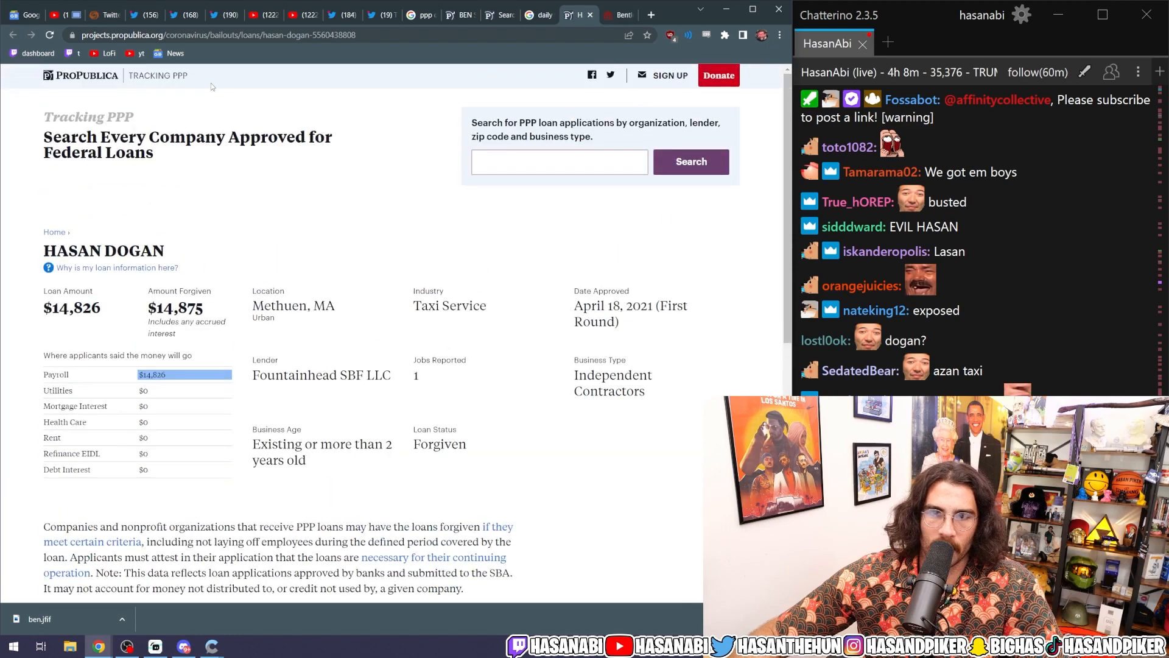
left_click(526, 14)
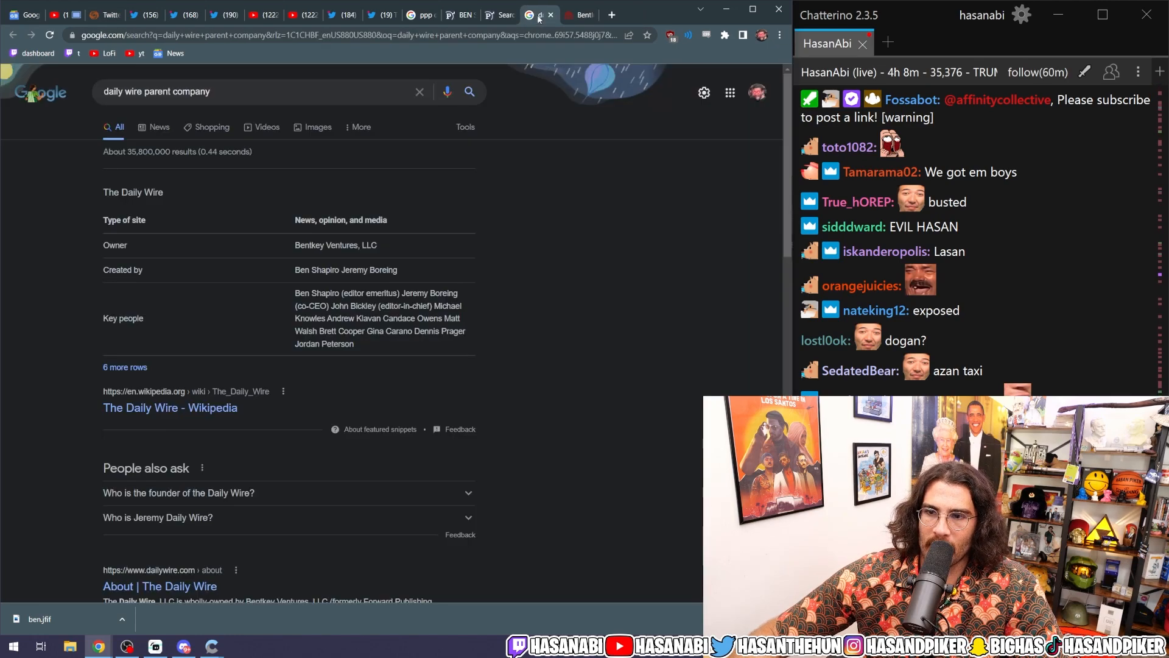
left_click(613, 14)
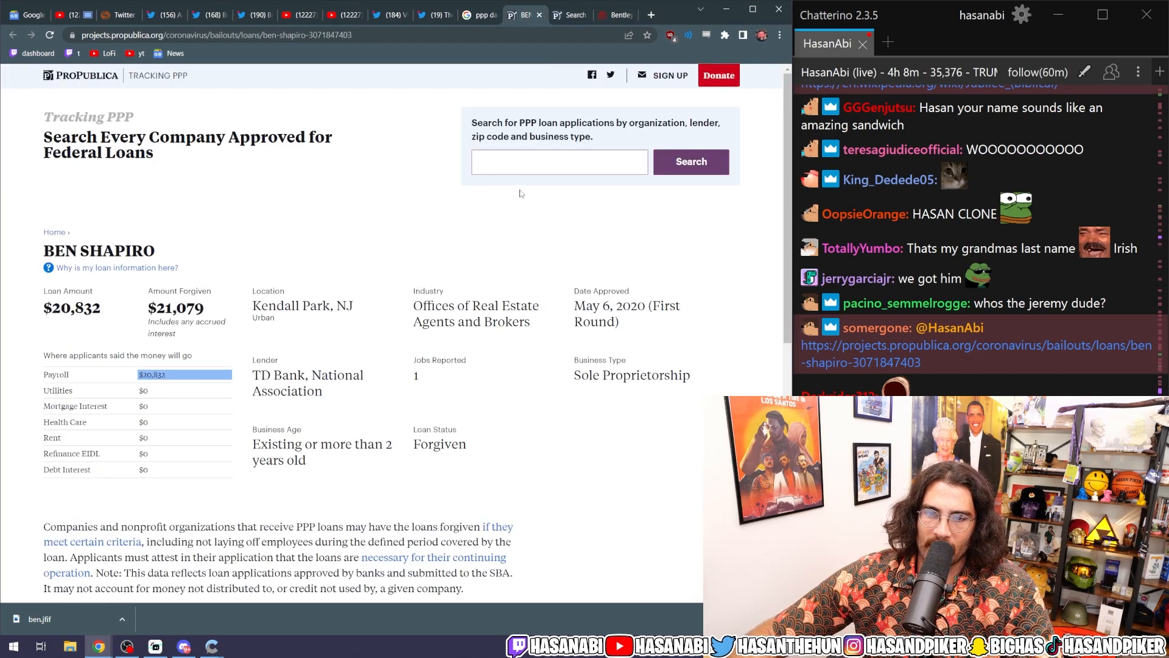
Step: View the tweet's Ben Shapiro loan image, then the Daily Caller News Foundation image
left_click(612, 15)
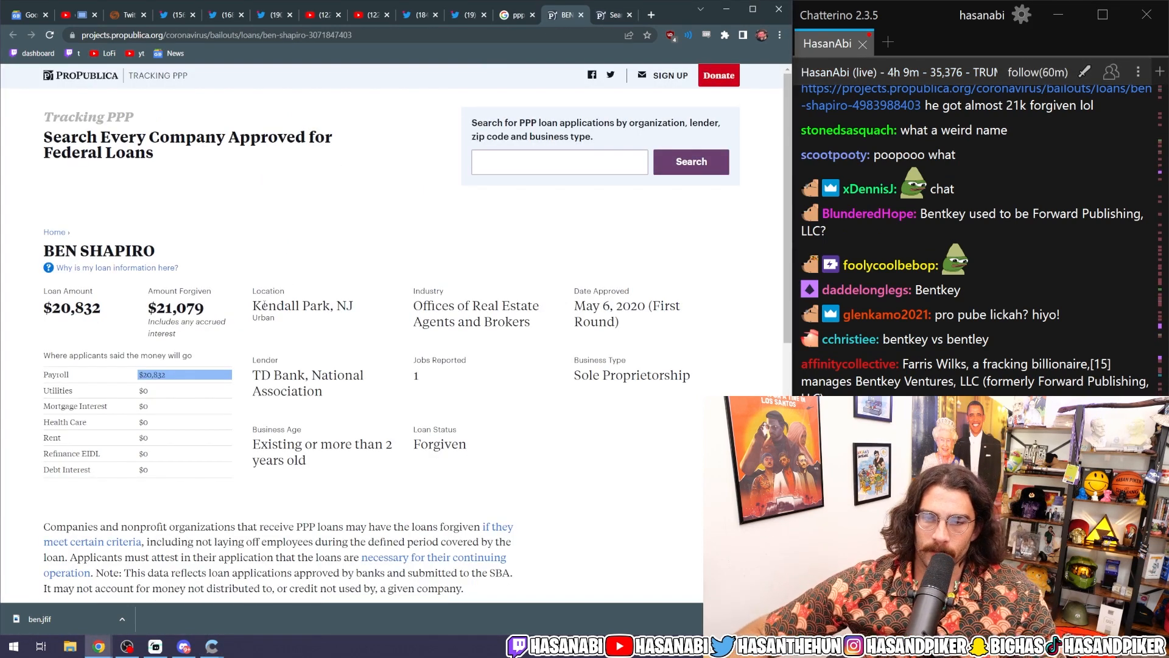
double_click(302, 305)
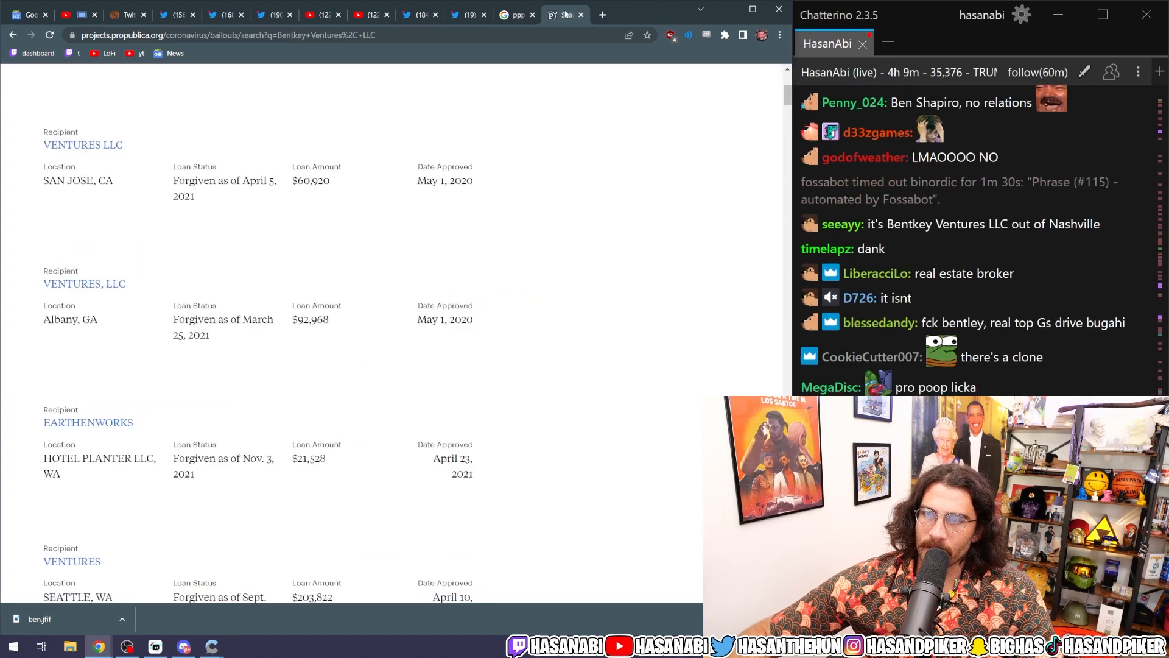
left_click(601, 14)
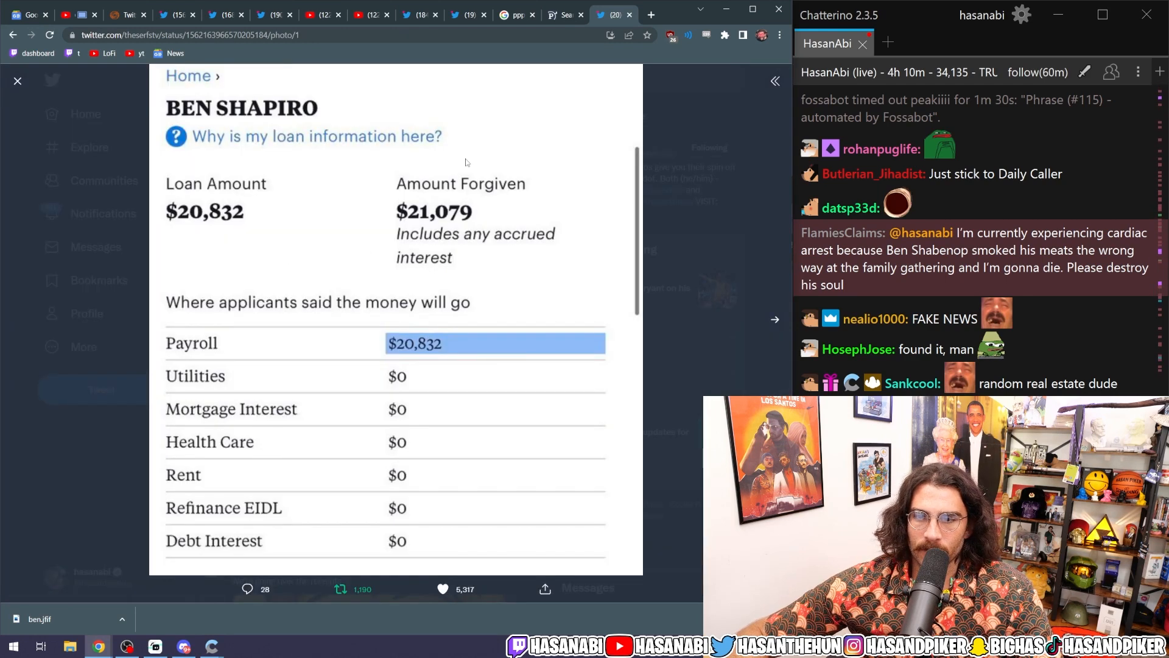
left_click(774, 319)
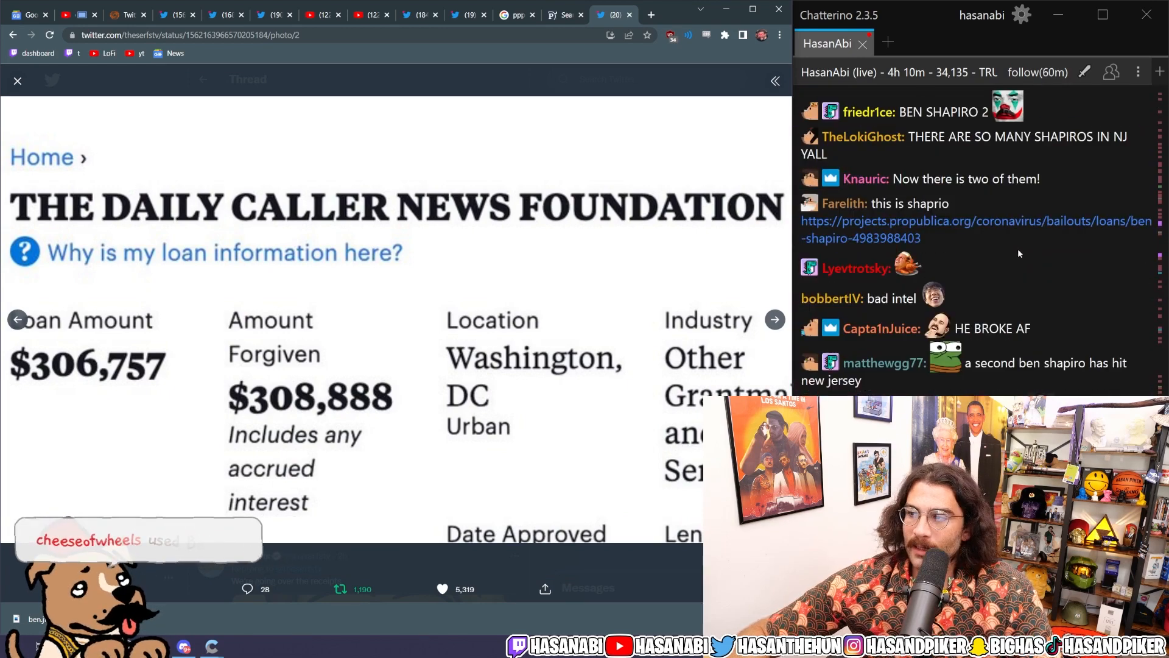
Step: Open the Los Angeles Ben Shapiro $20,978 record, then return to the Daily Caller image
left_click(969, 220)
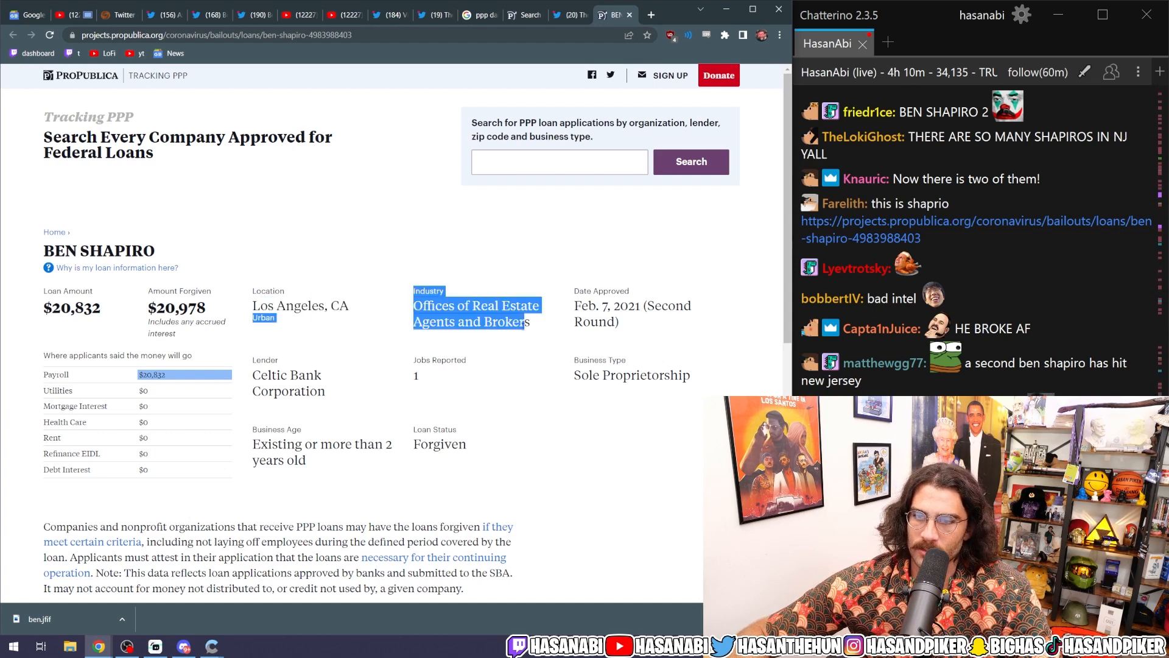
double_click(300, 305)
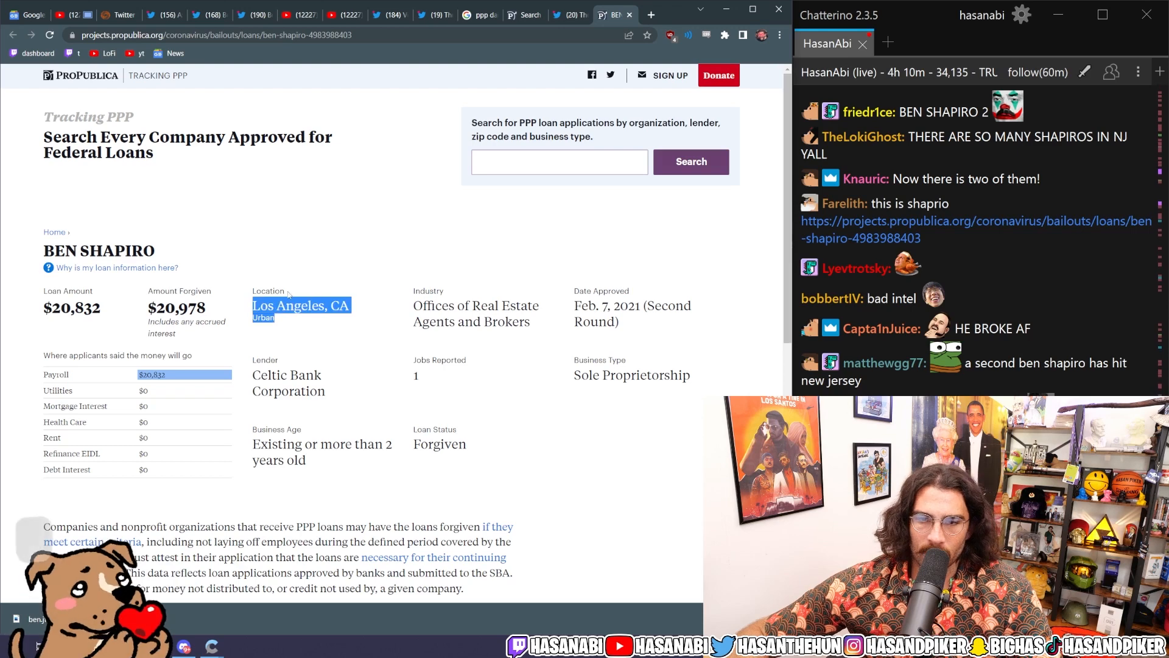
scroll("down", 3)
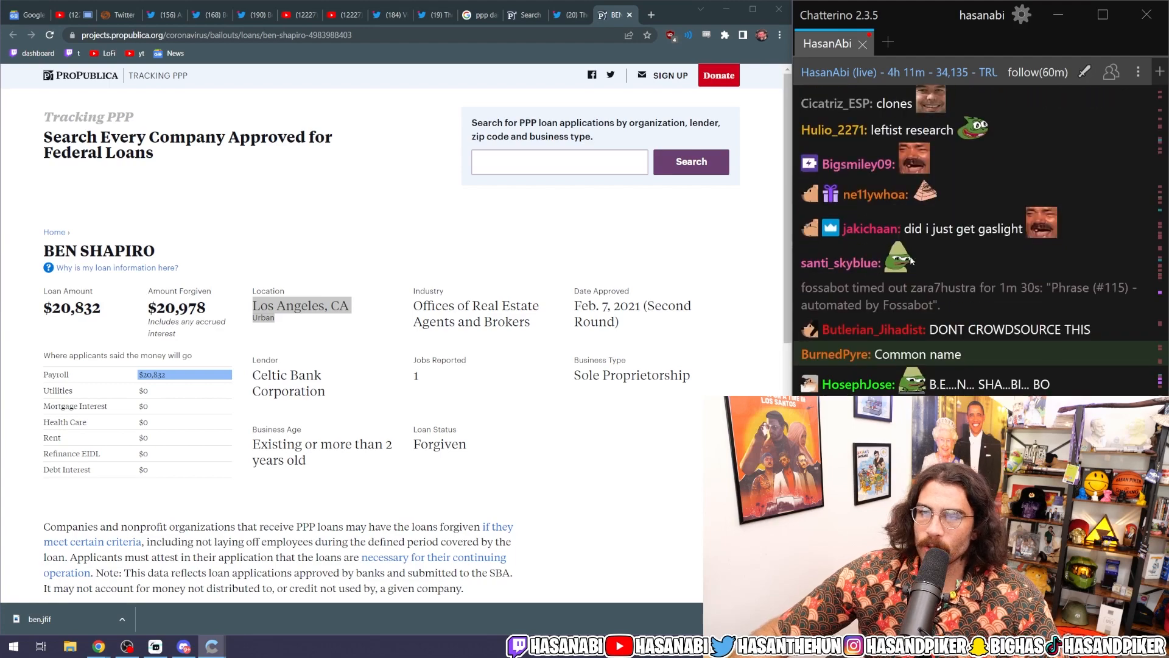
left_click(569, 14)
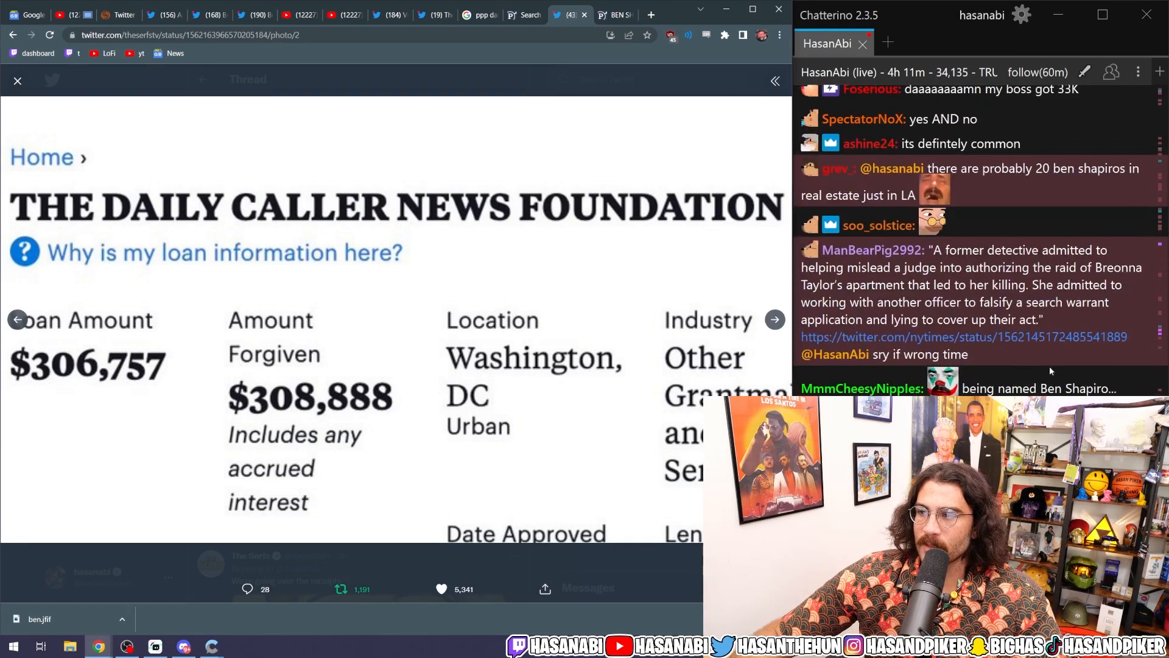
Step: Revisit the Daily Caller image and Los Angeles record, then close the ProPublica tabs
scroll("down", 3)
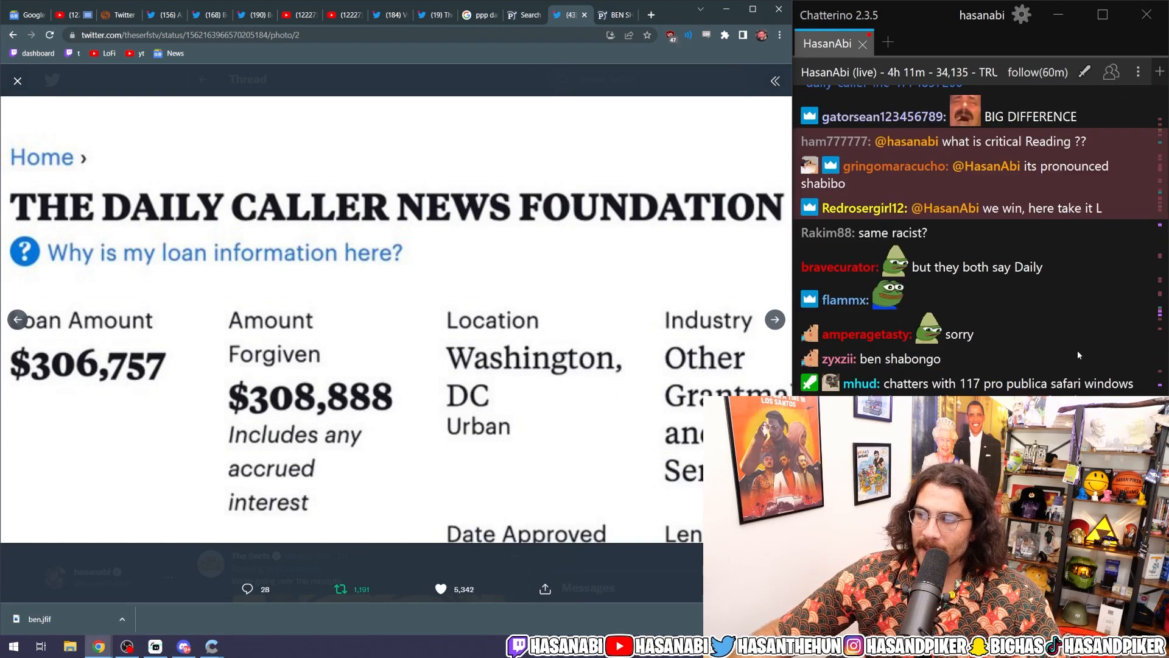
scroll("down", 3)
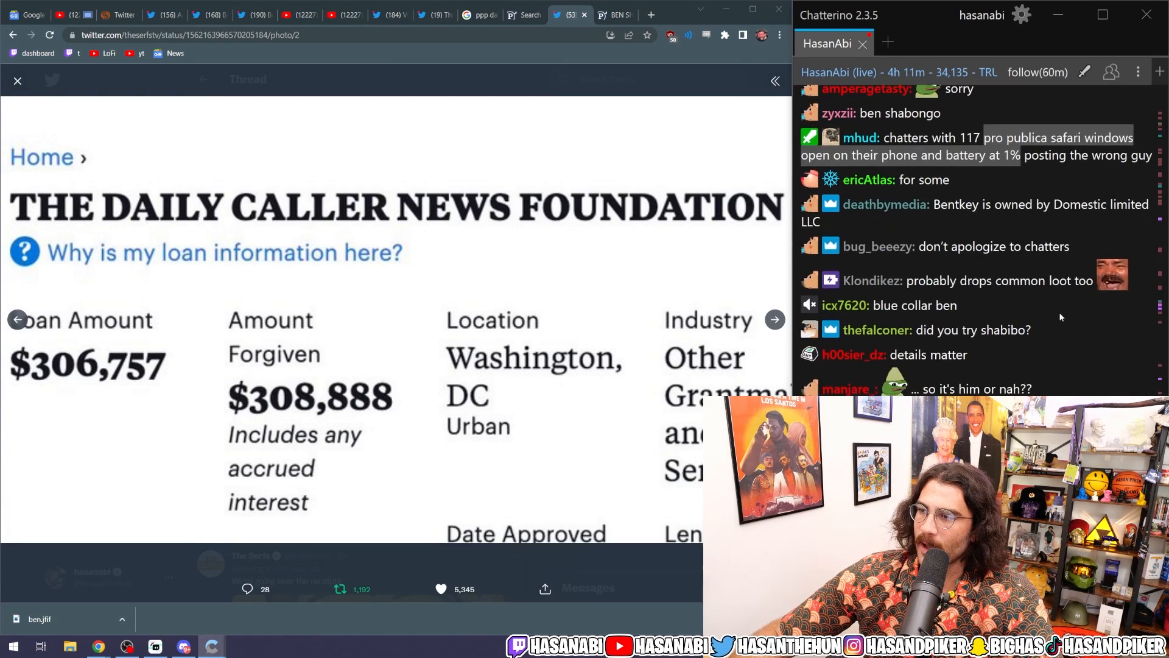
scroll("down", 3)
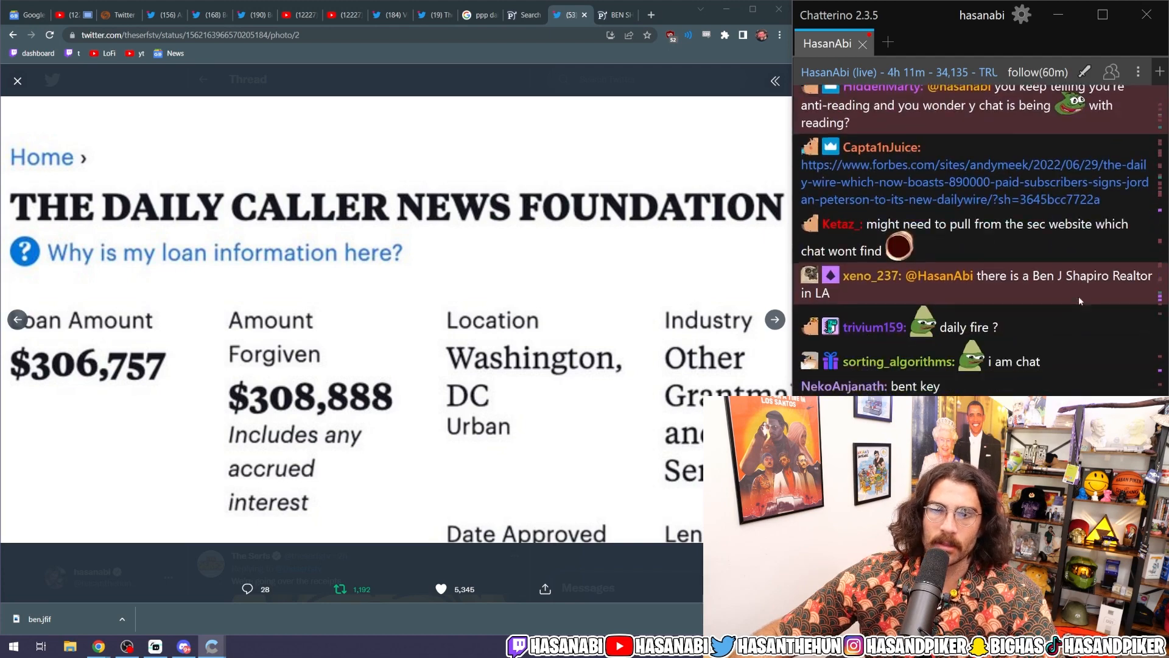
scroll("down", 3)
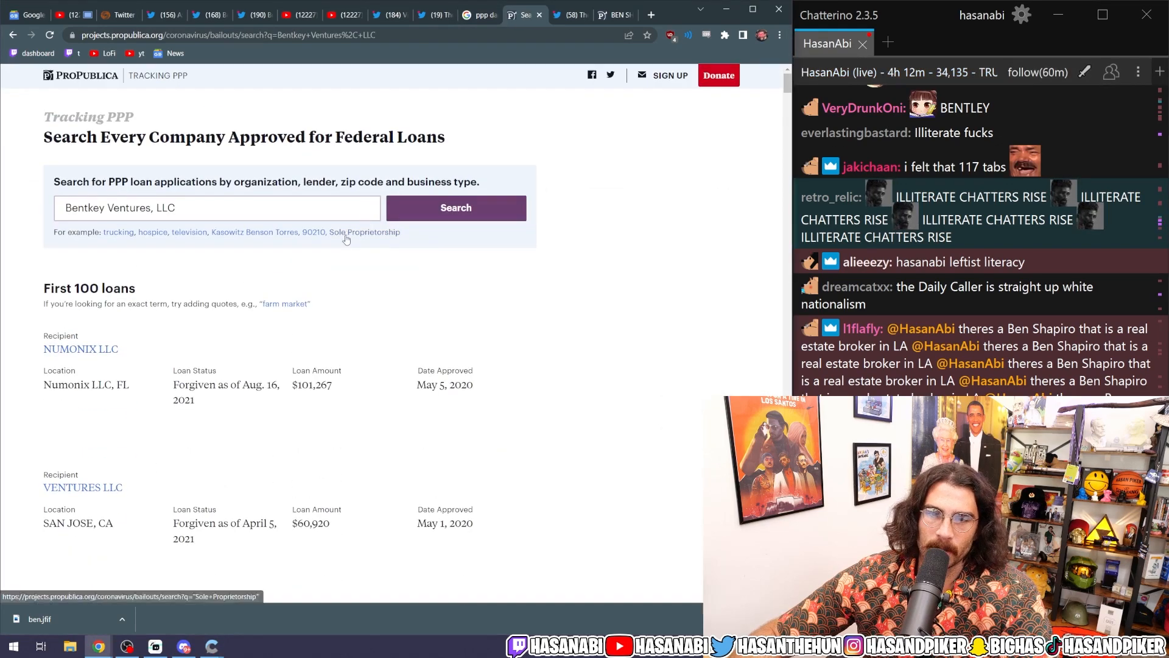
scroll("down", 3)
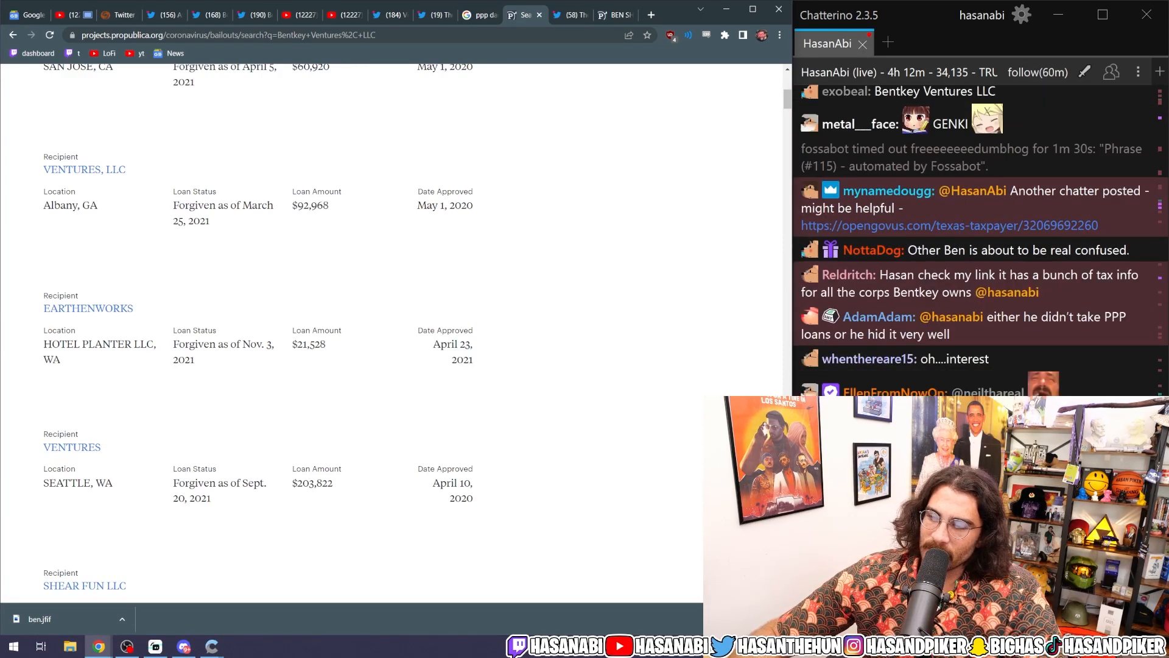
scroll("down", 3)
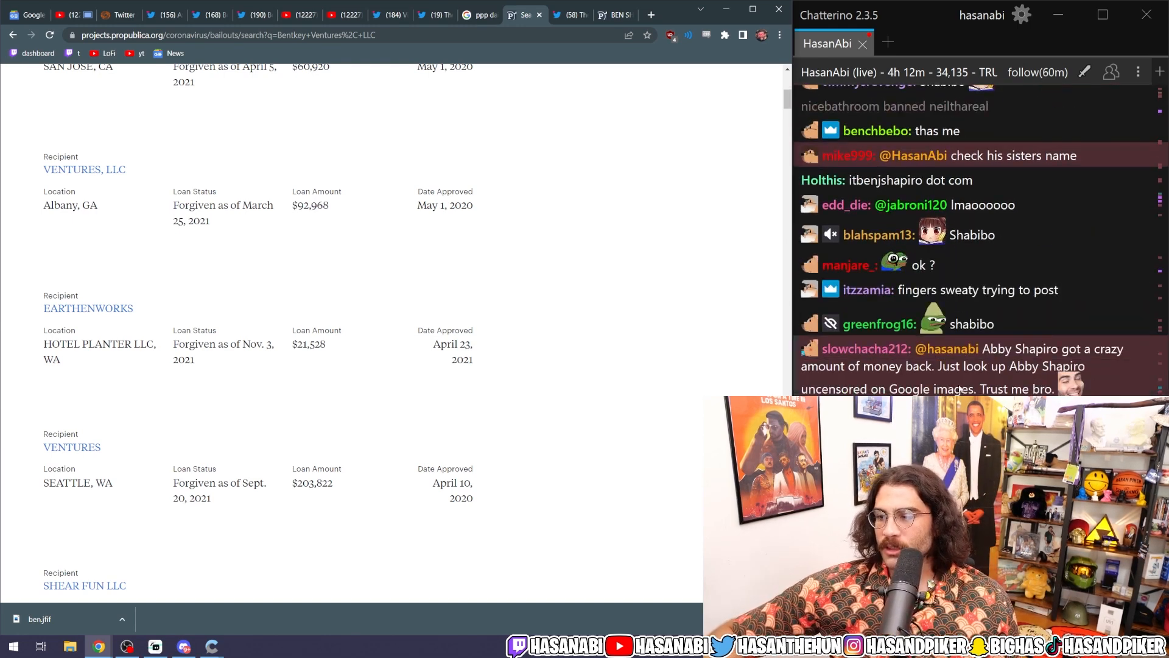
left_click(524, 14)
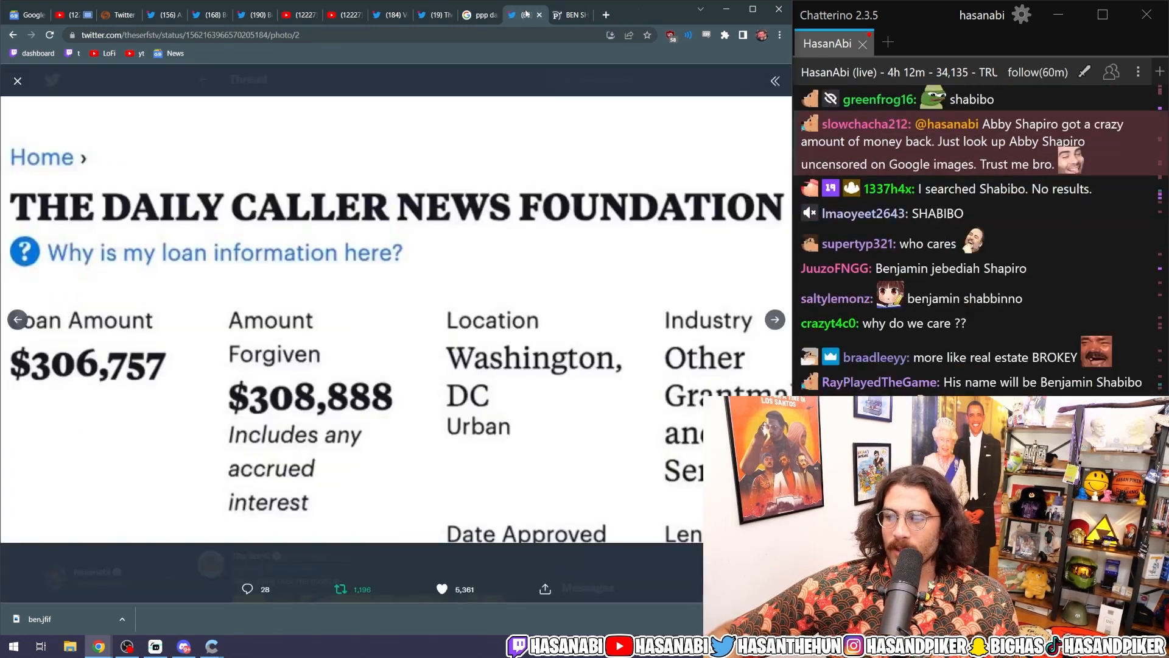
left_click(608, 14)
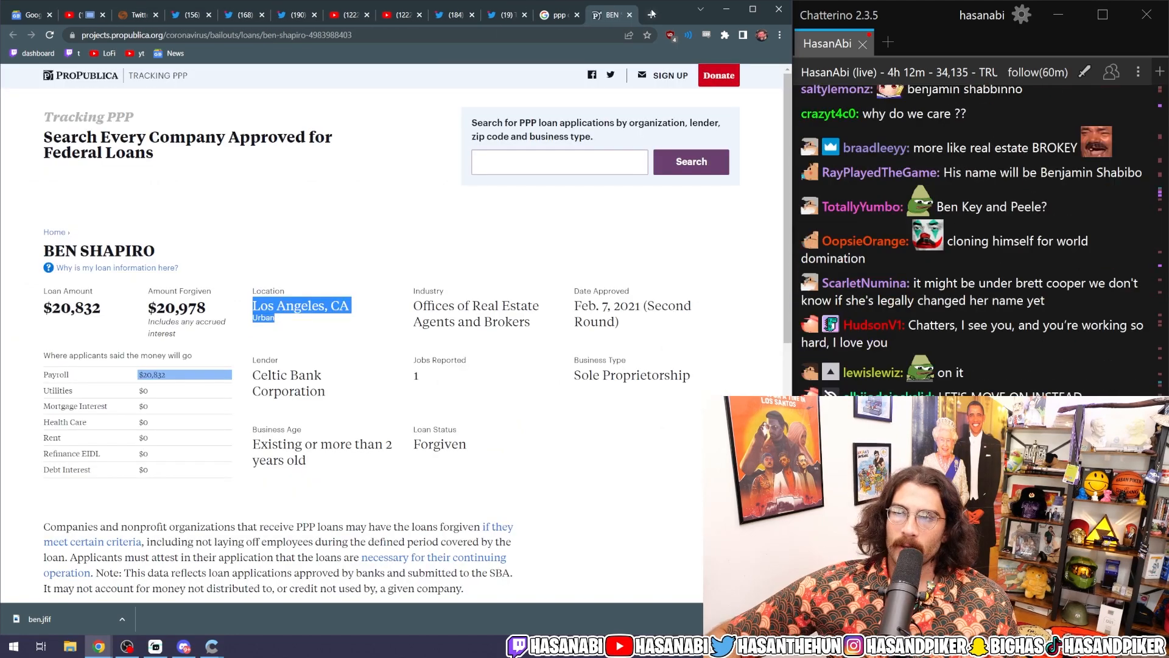
left_click(558, 14)
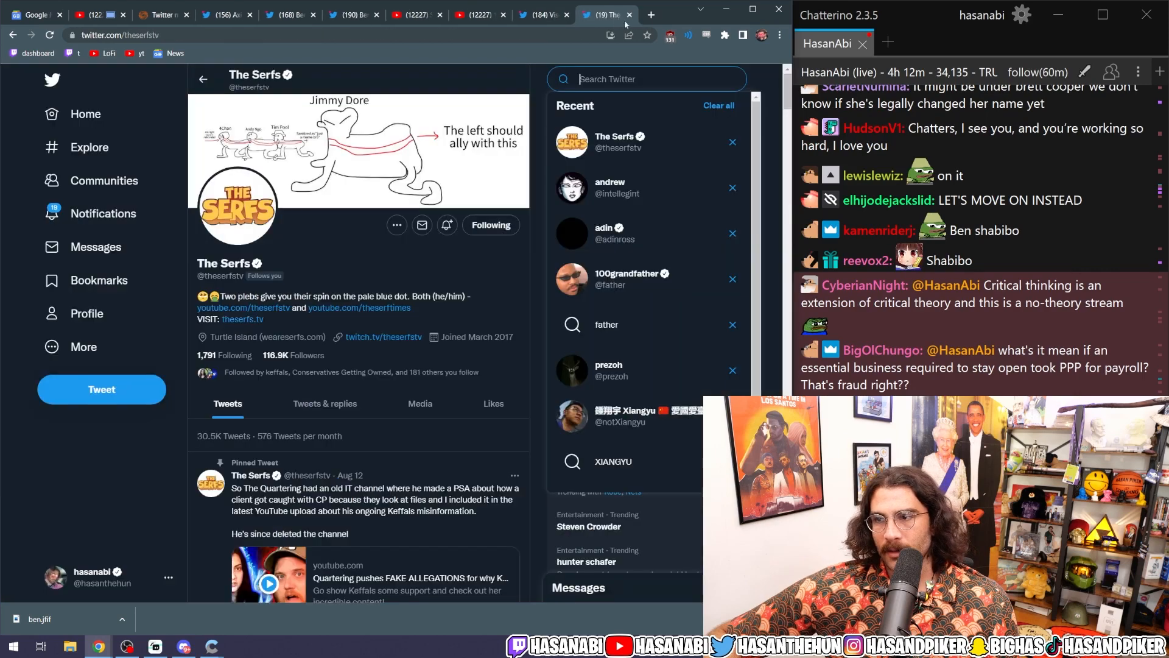
Step: Close The Serfs and Ben Shapiro tabs and read the Reuters 'Twitter misled' article
left_click(545, 14)
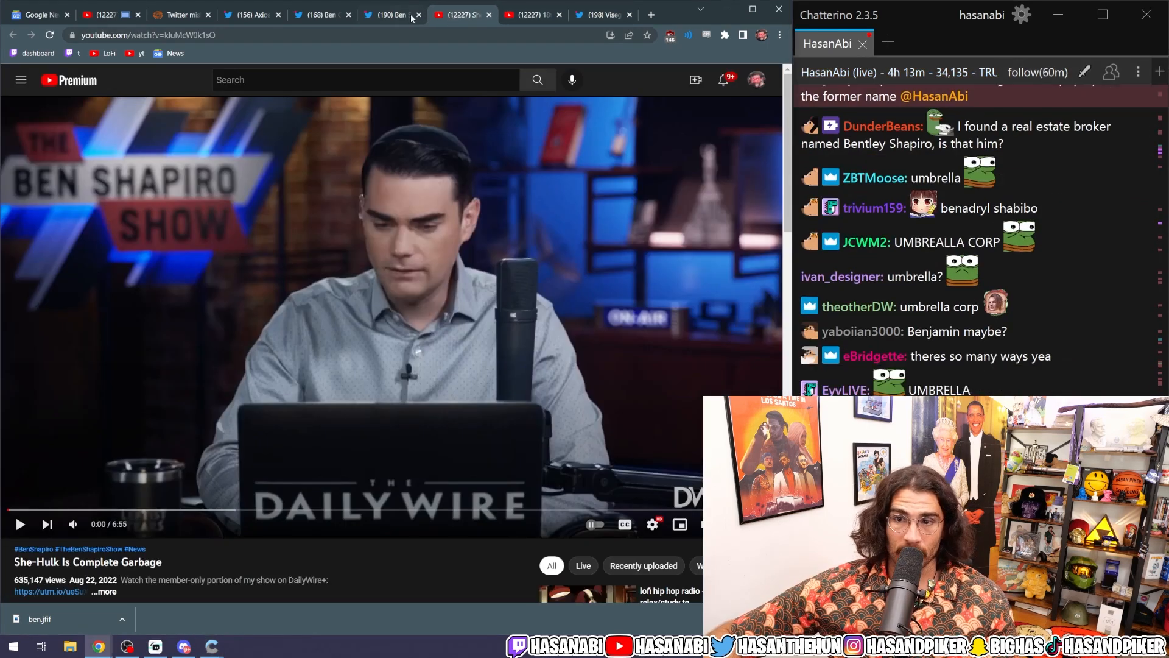
left_click(321, 14)
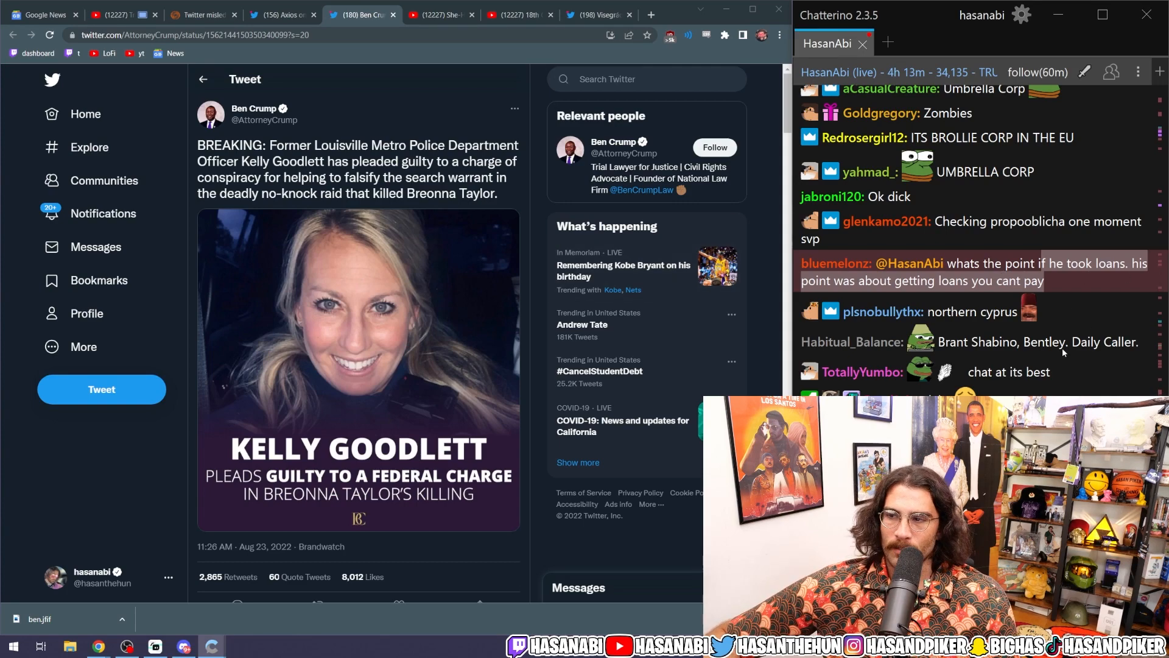
scroll("down", 3)
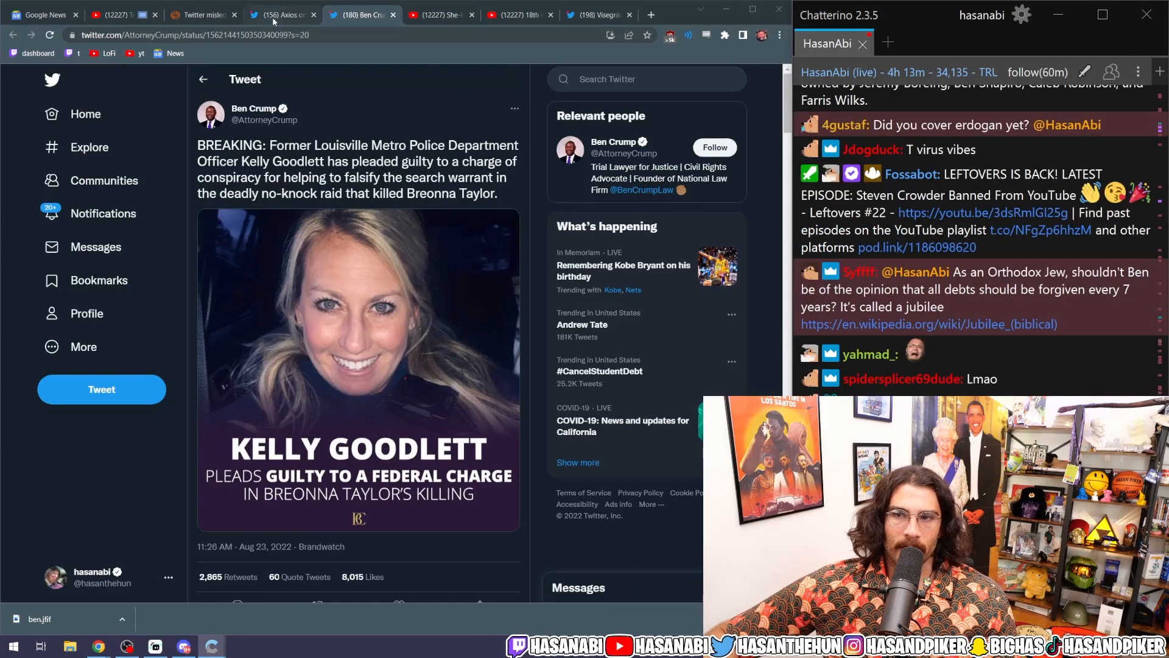
left_click(202, 15)
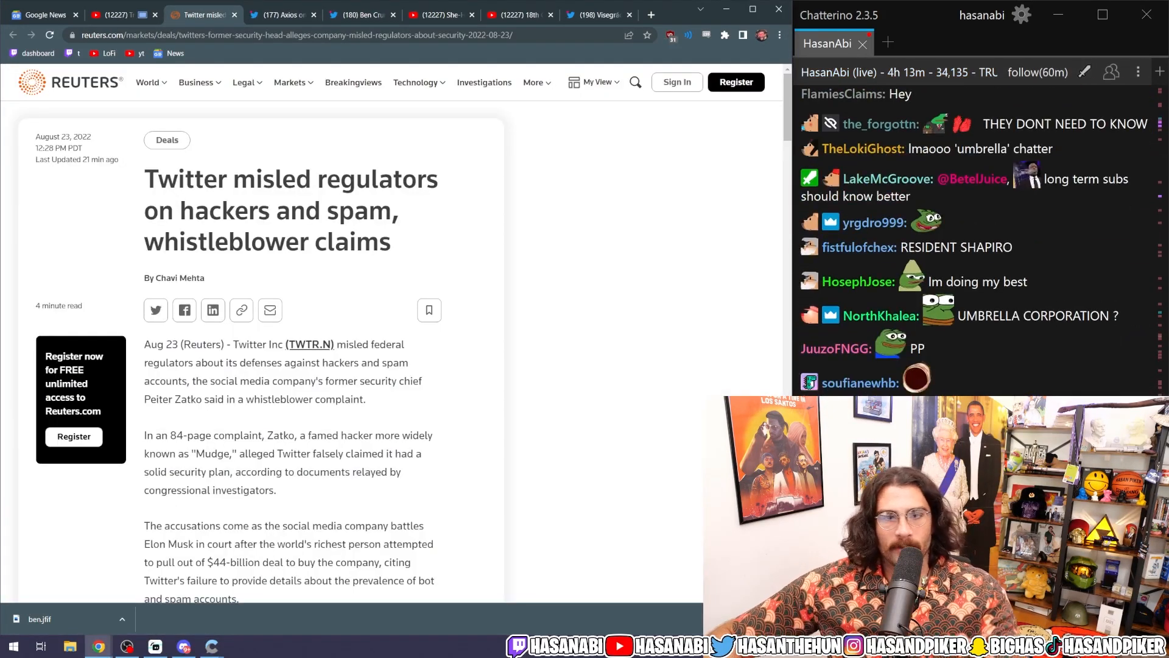
scroll("down", 3)
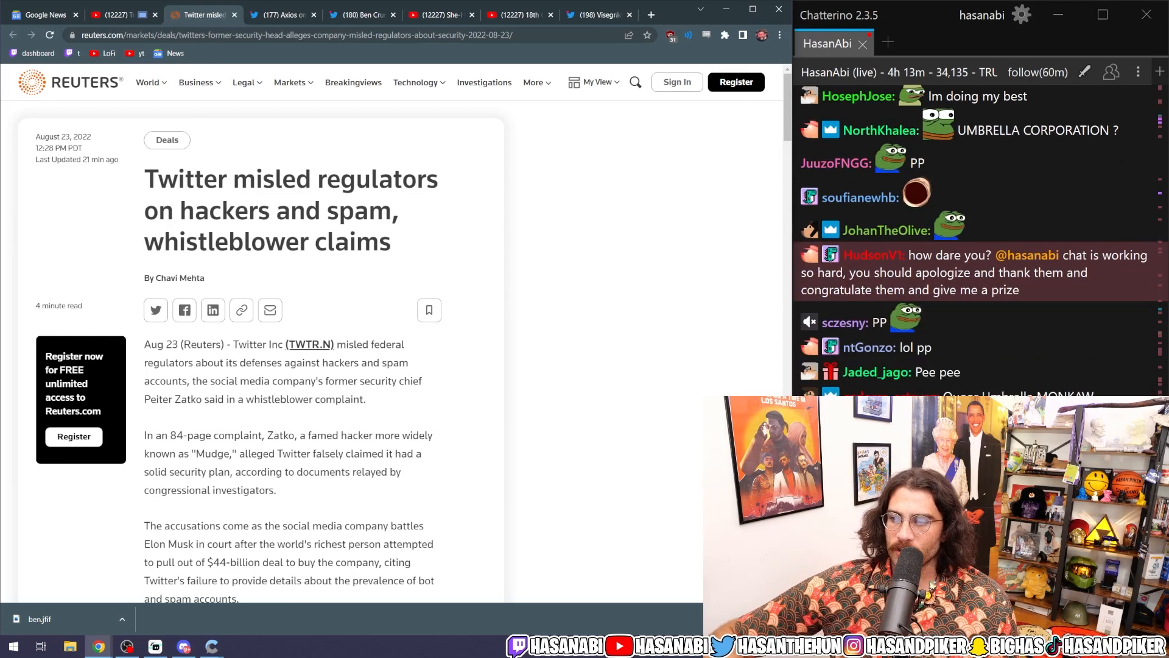